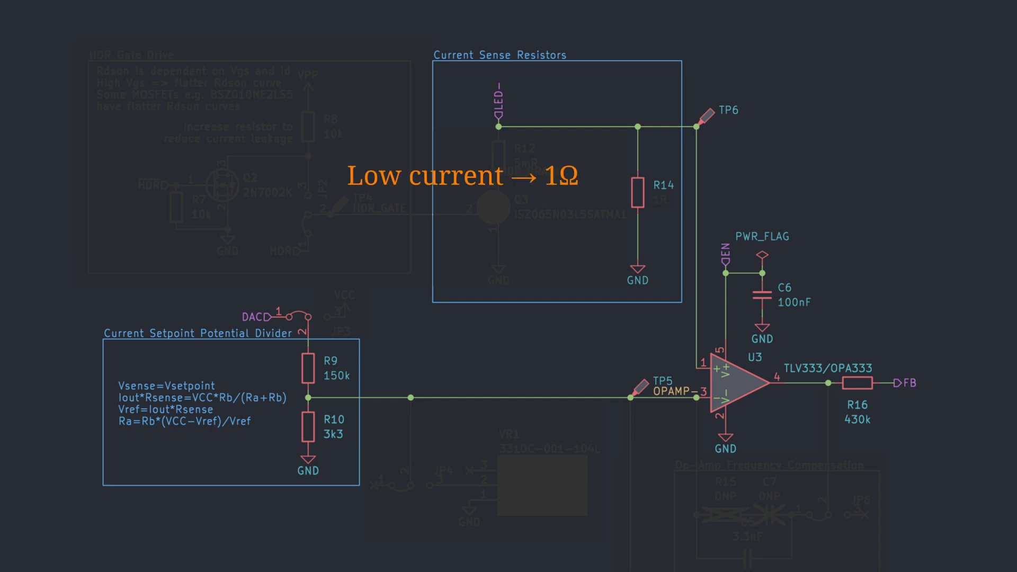
pyautogui.write('High current → 10mΩ')
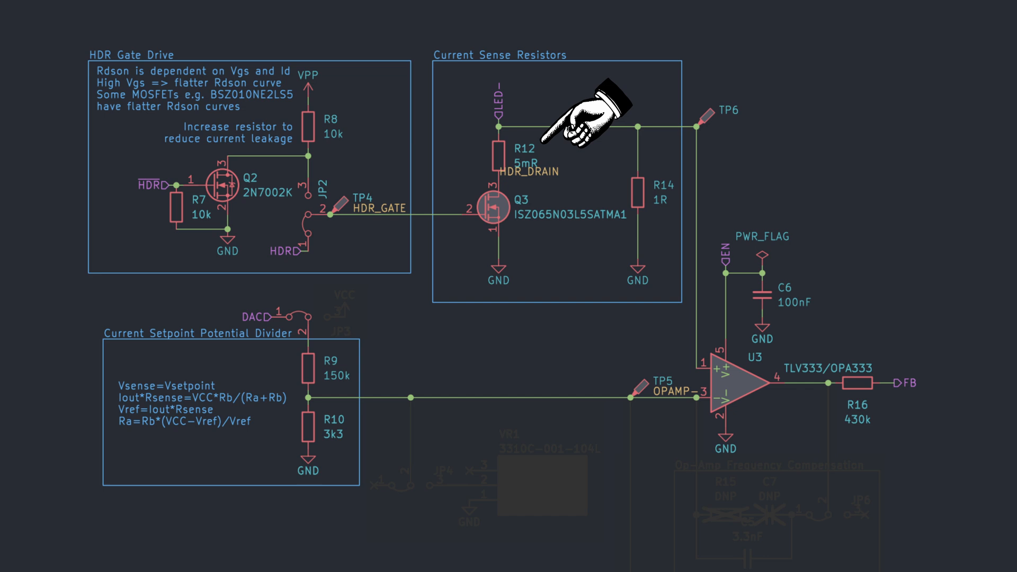
pyautogui.moveTo(458, 194)
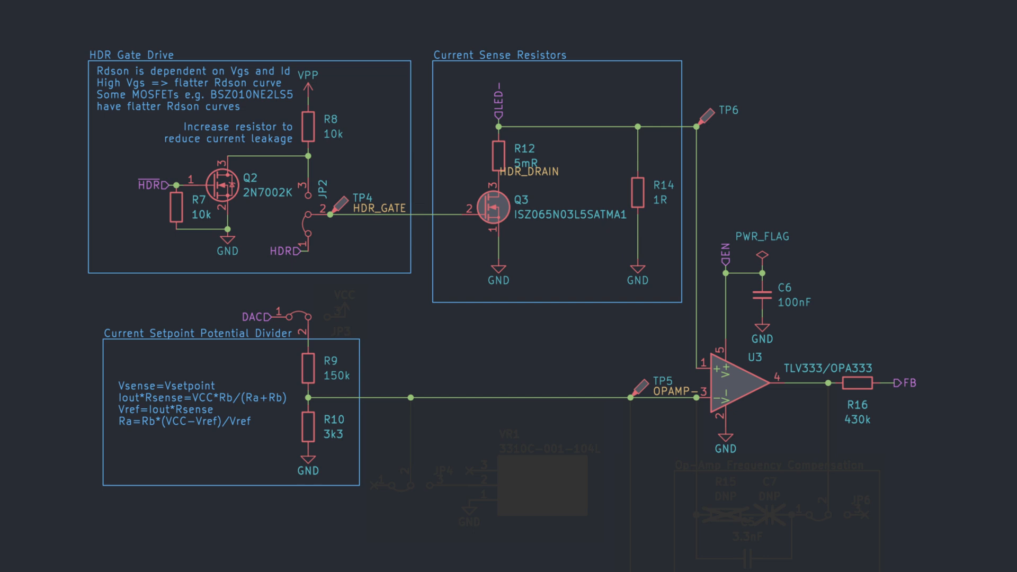
pyautogui.moveTo(399, 182)
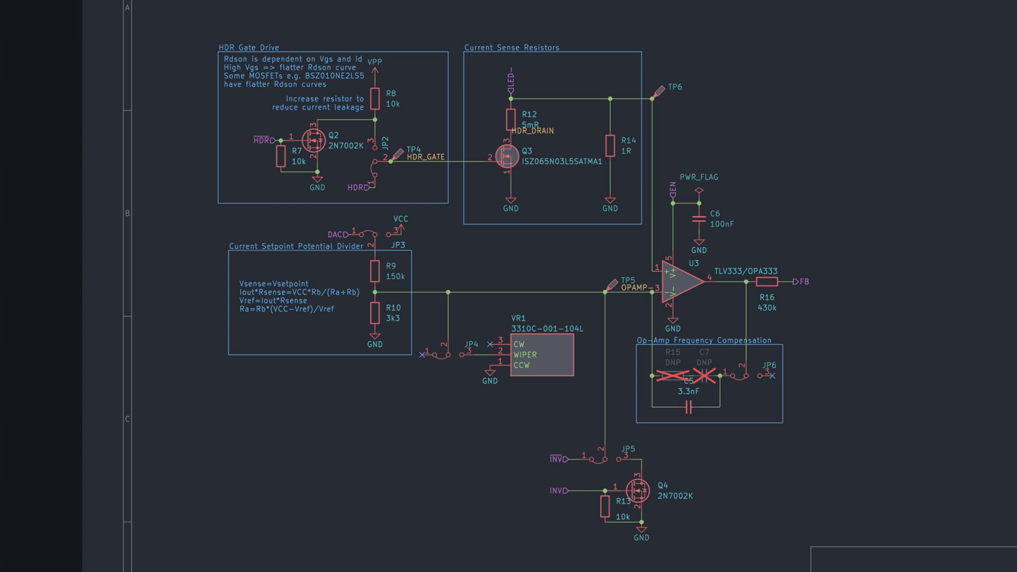
pyautogui.scroll(-3)
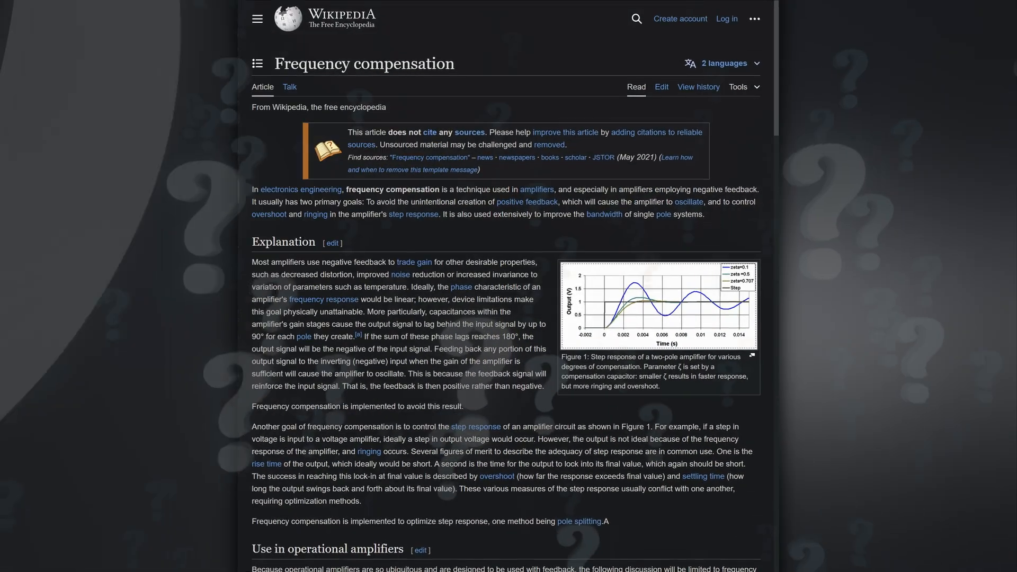
pyautogui.scroll(-3)
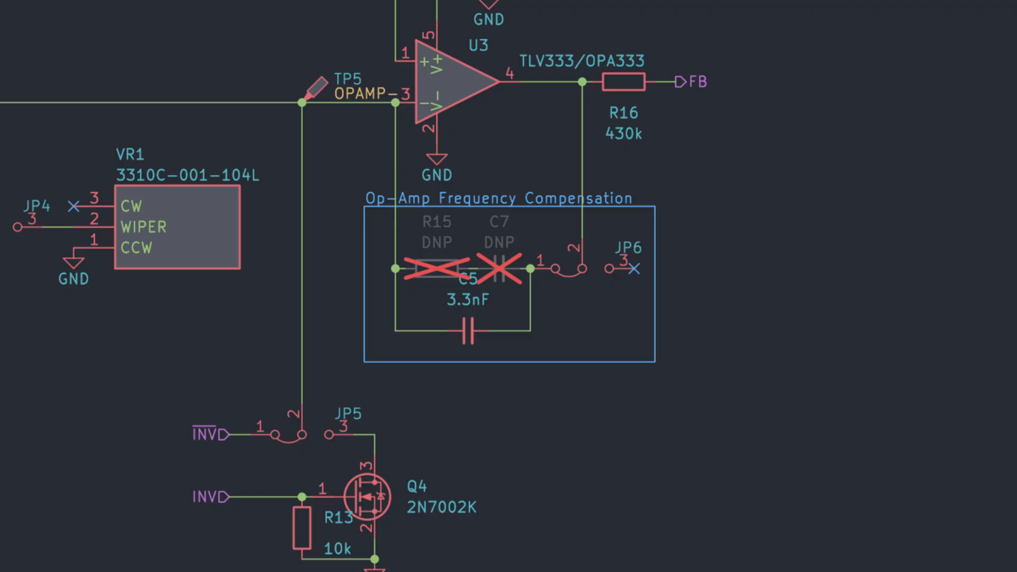
pyautogui.moveTo(509, 345)
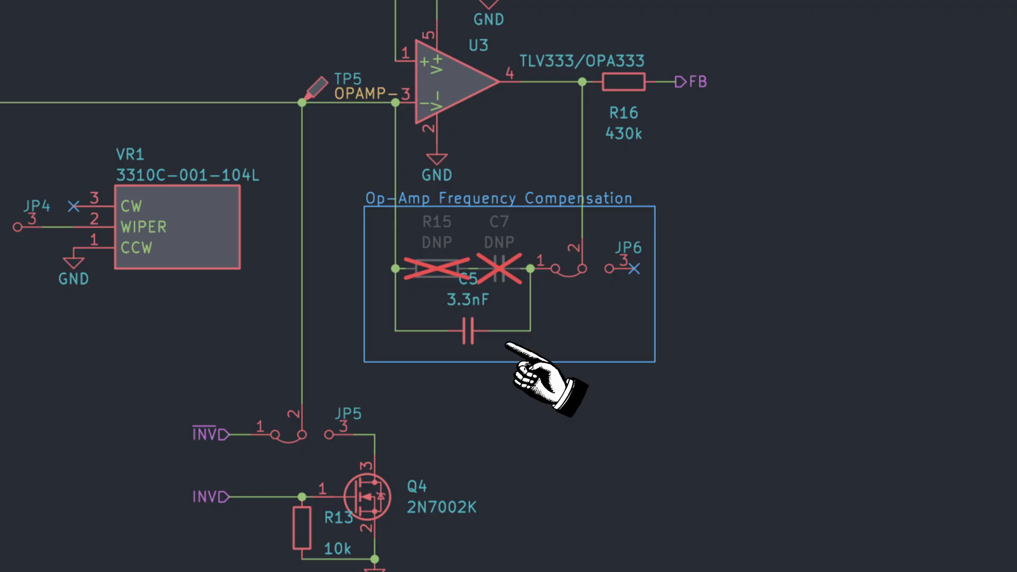